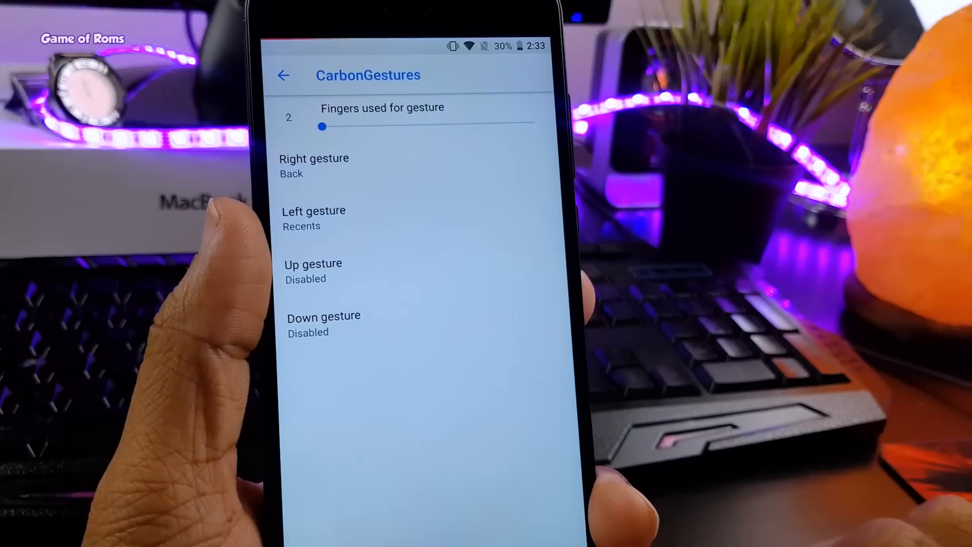
Step: Return from CarbonGestures to the Navigation list with Gesture Anywhere, Navigation Bar and CarbonGestures
{"action": "left_click", "coordinate": [284, 75]}
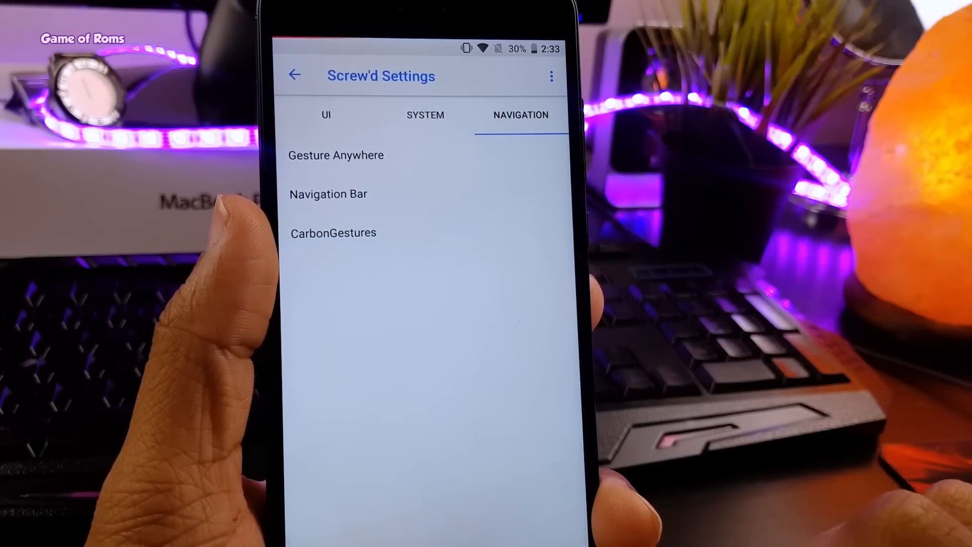